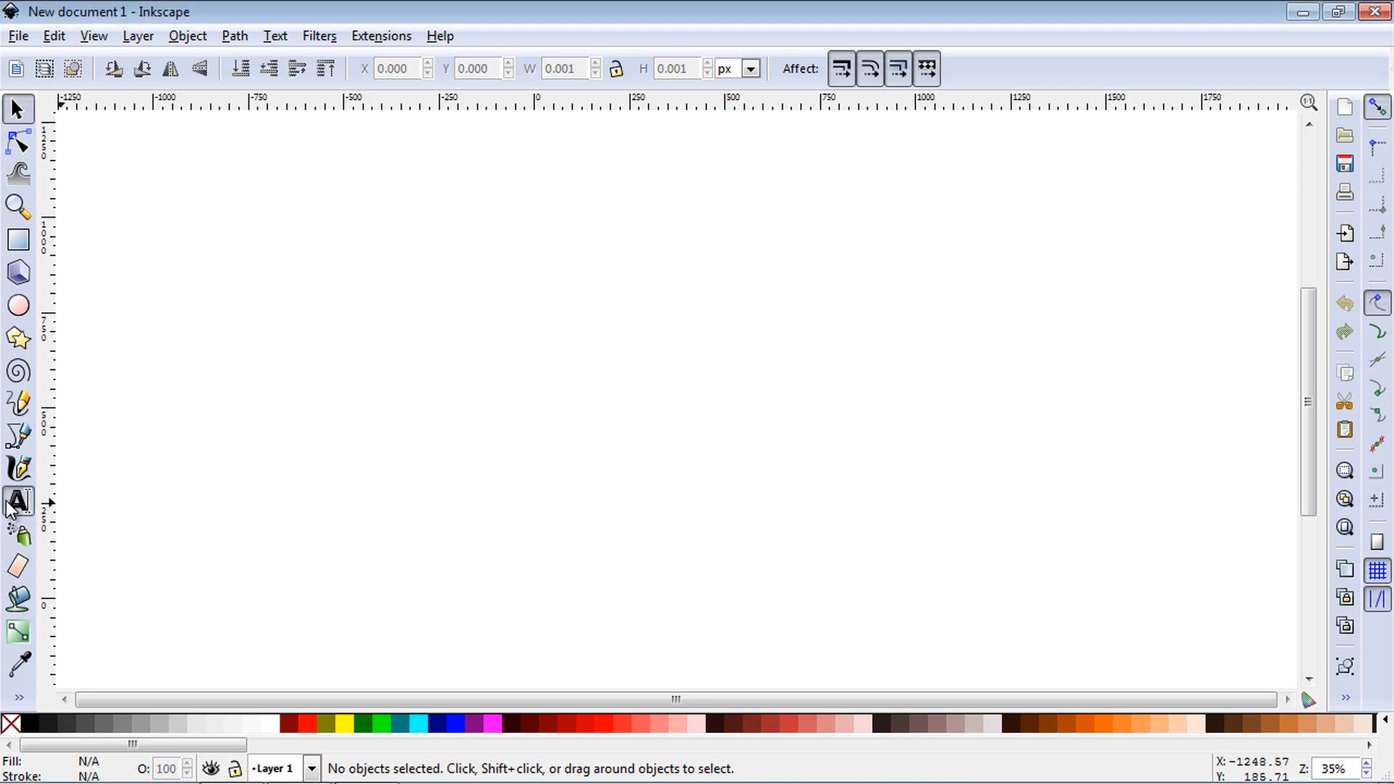
Write 'TEXT TEXT TEXT' in Rockwell Extra Bold and stretch its bounding box much taller than wide
text(TEXT TEXT TEX)
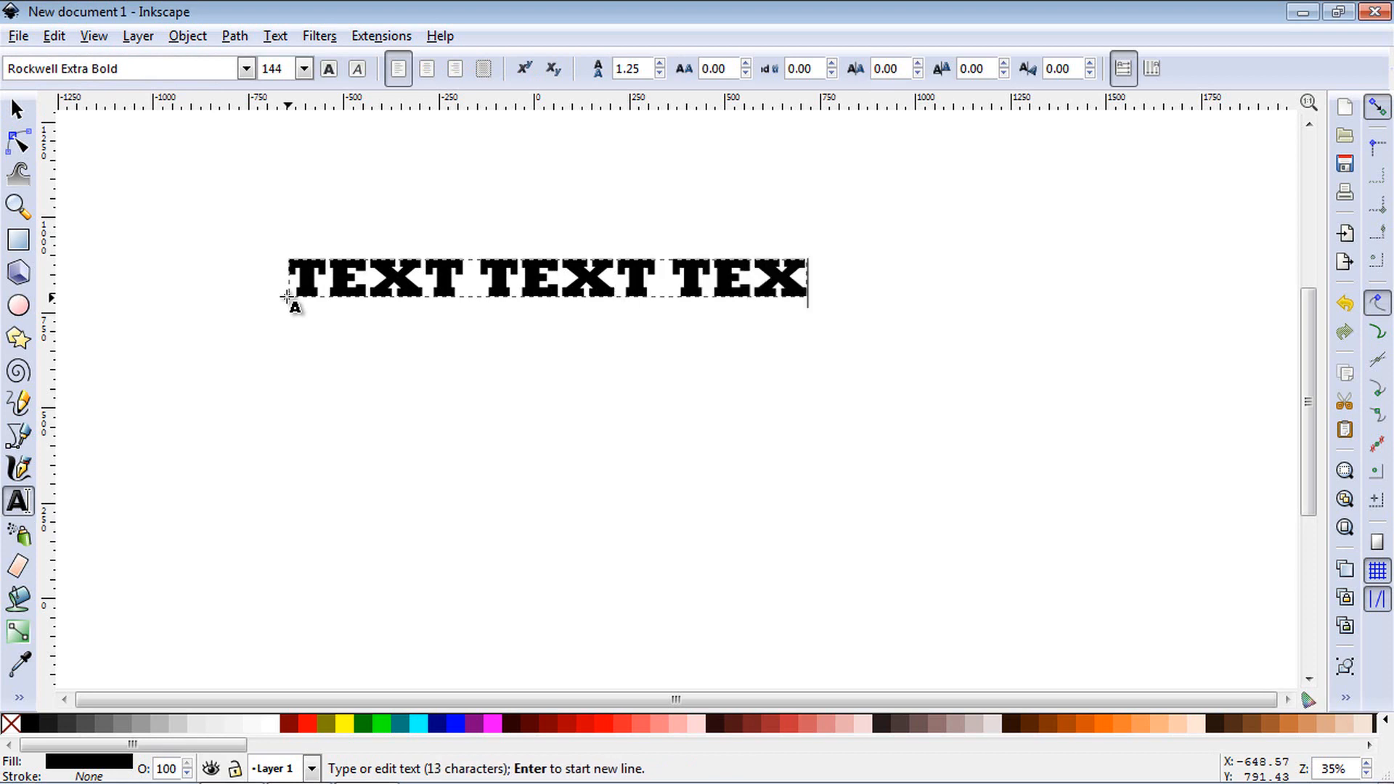
click(17, 107)
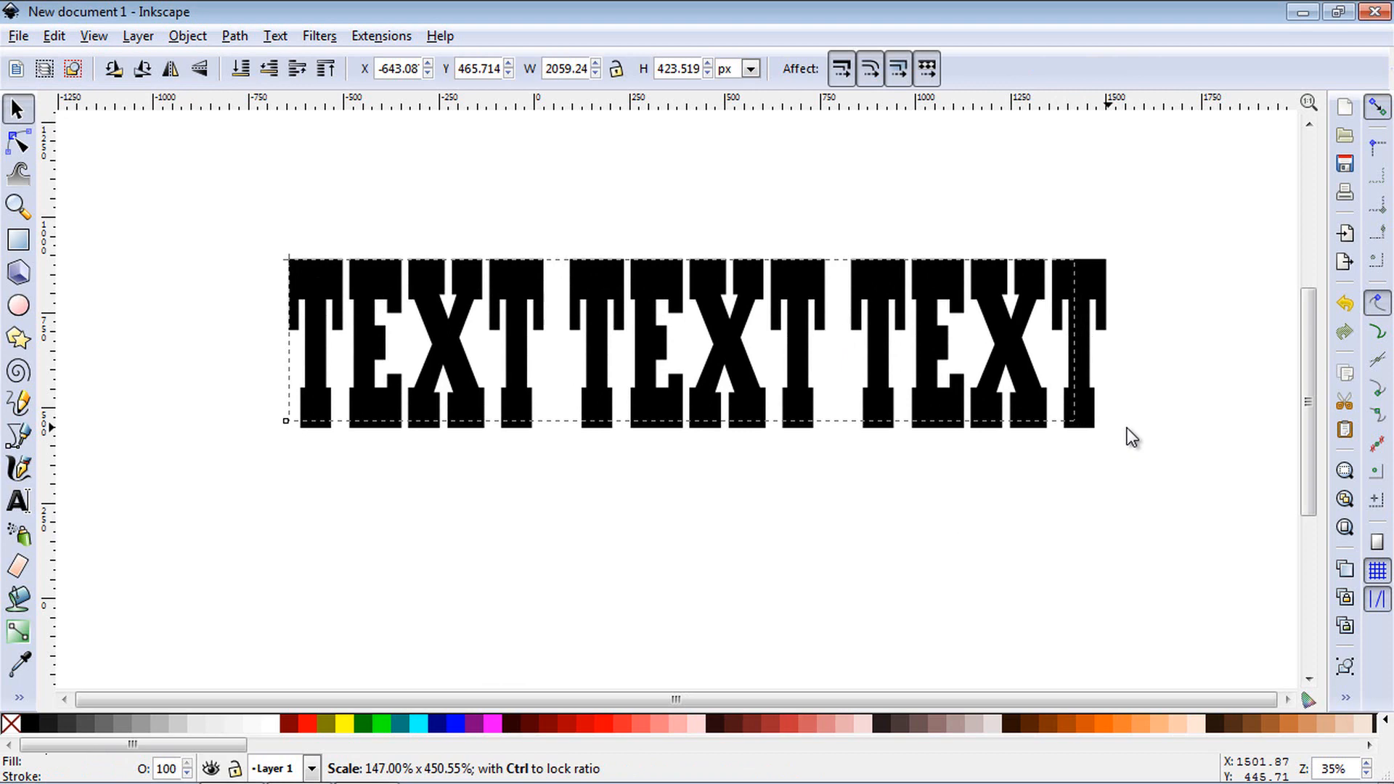
click(16, 501)
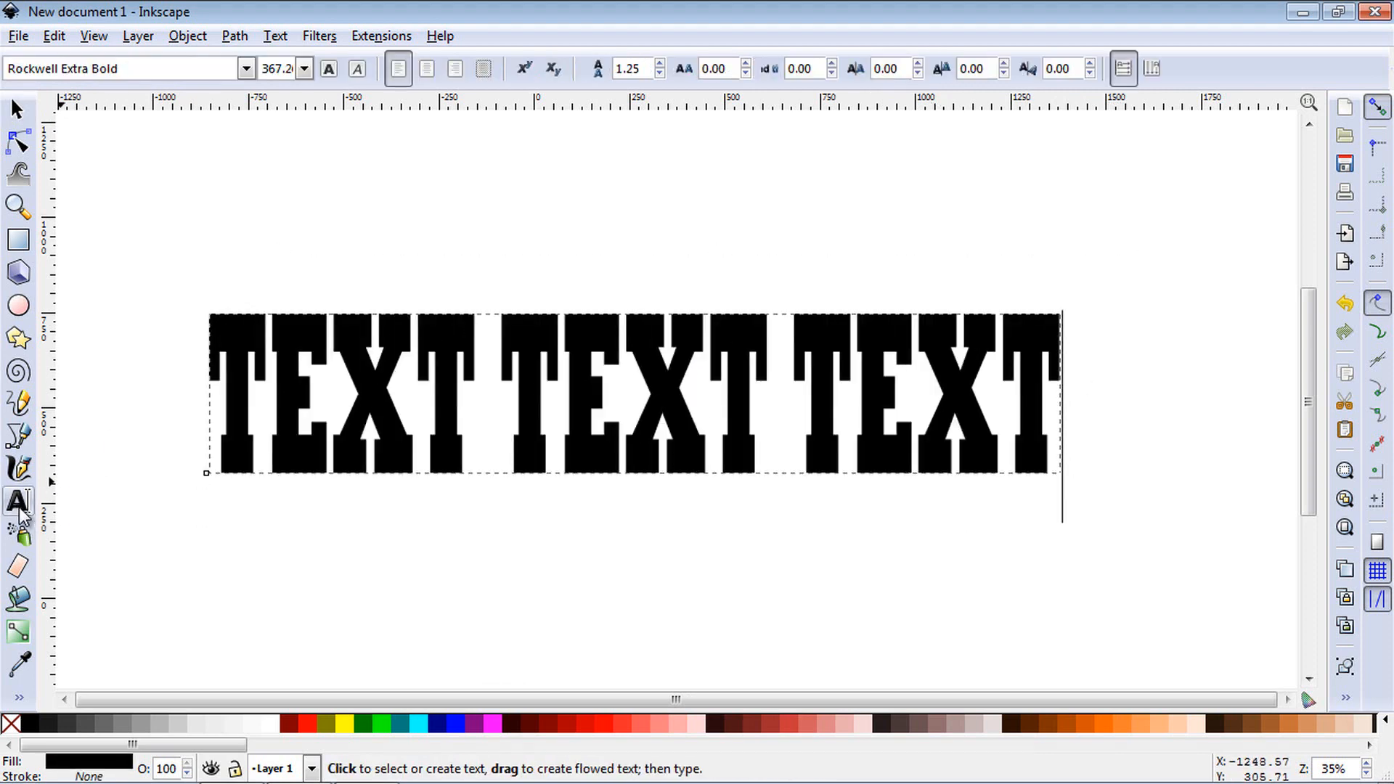
mouse_move(18, 499)
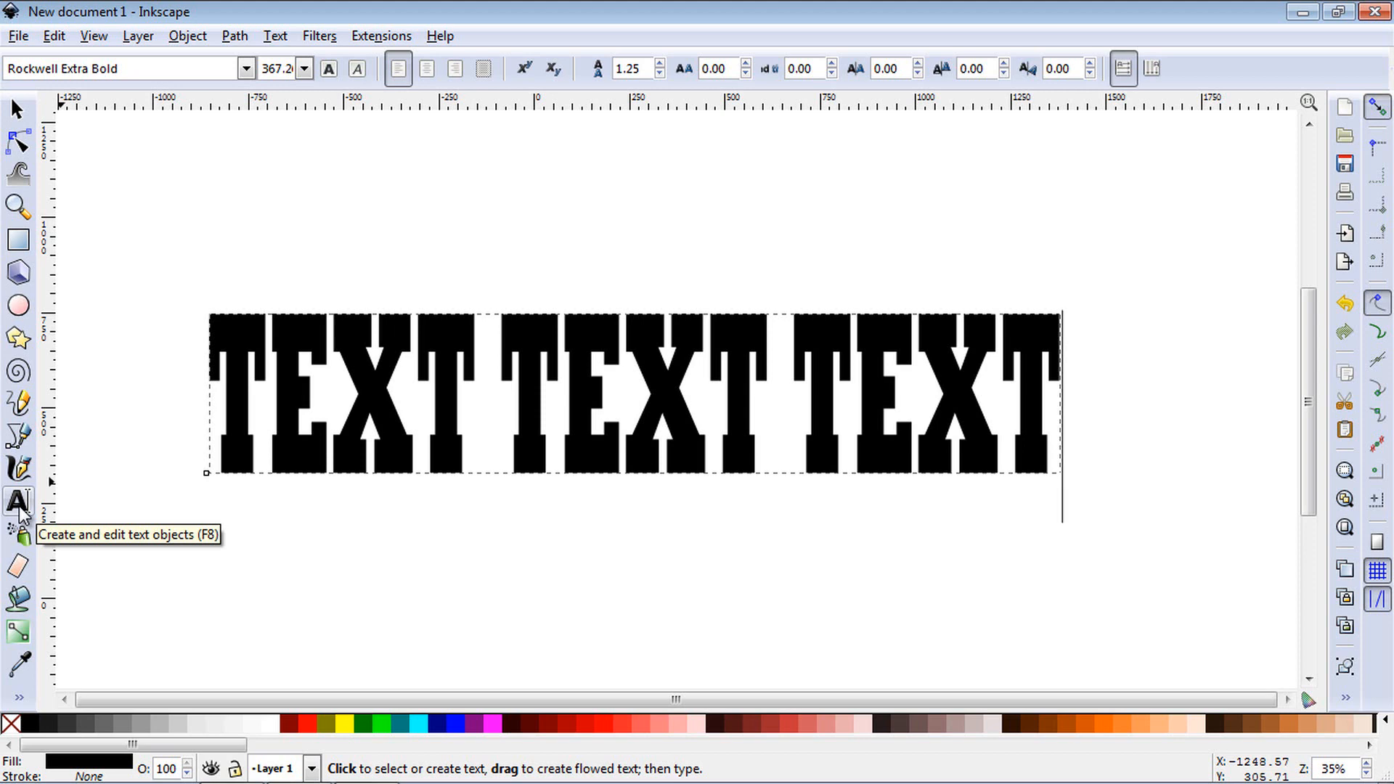
Raise the line's letter spacing to about 23 px so the letters no longer touch, then deselect
click(210, 419)
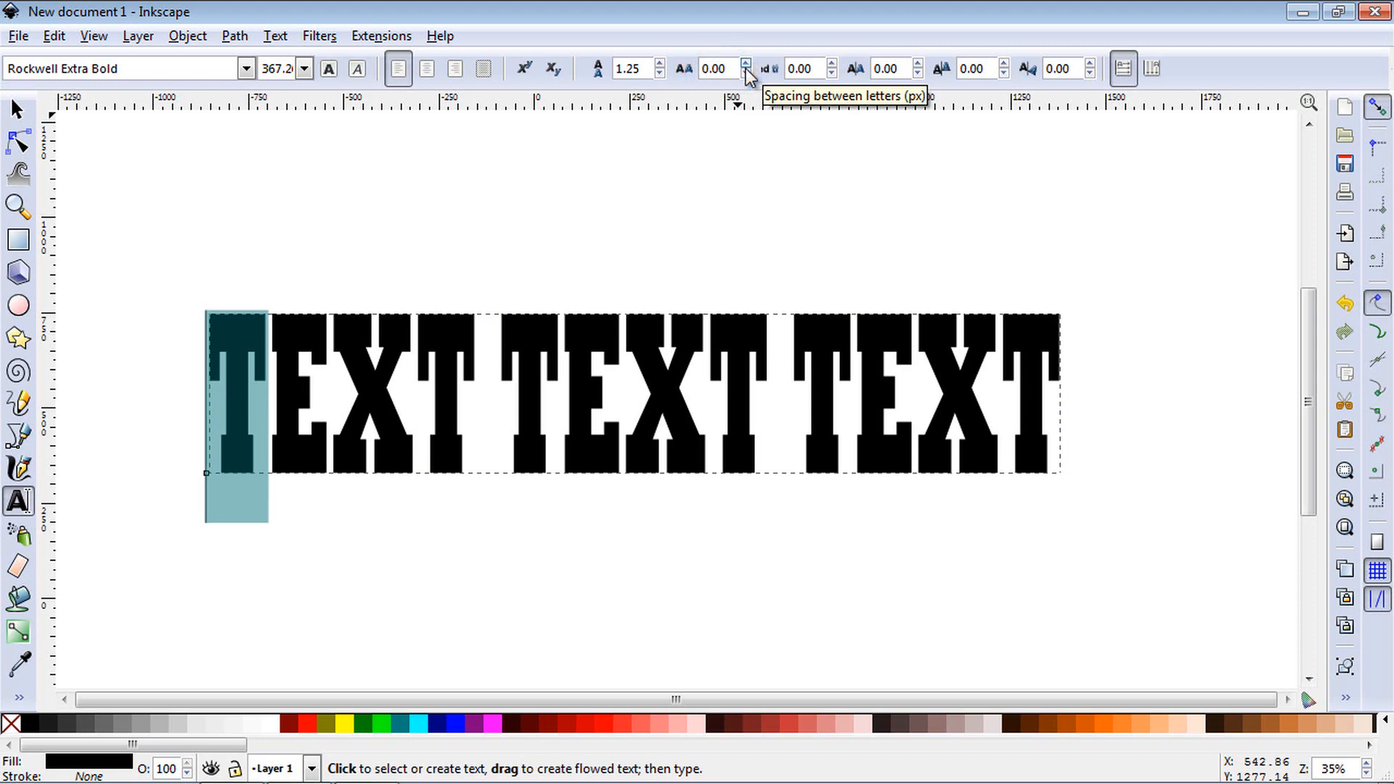
click(745, 64)
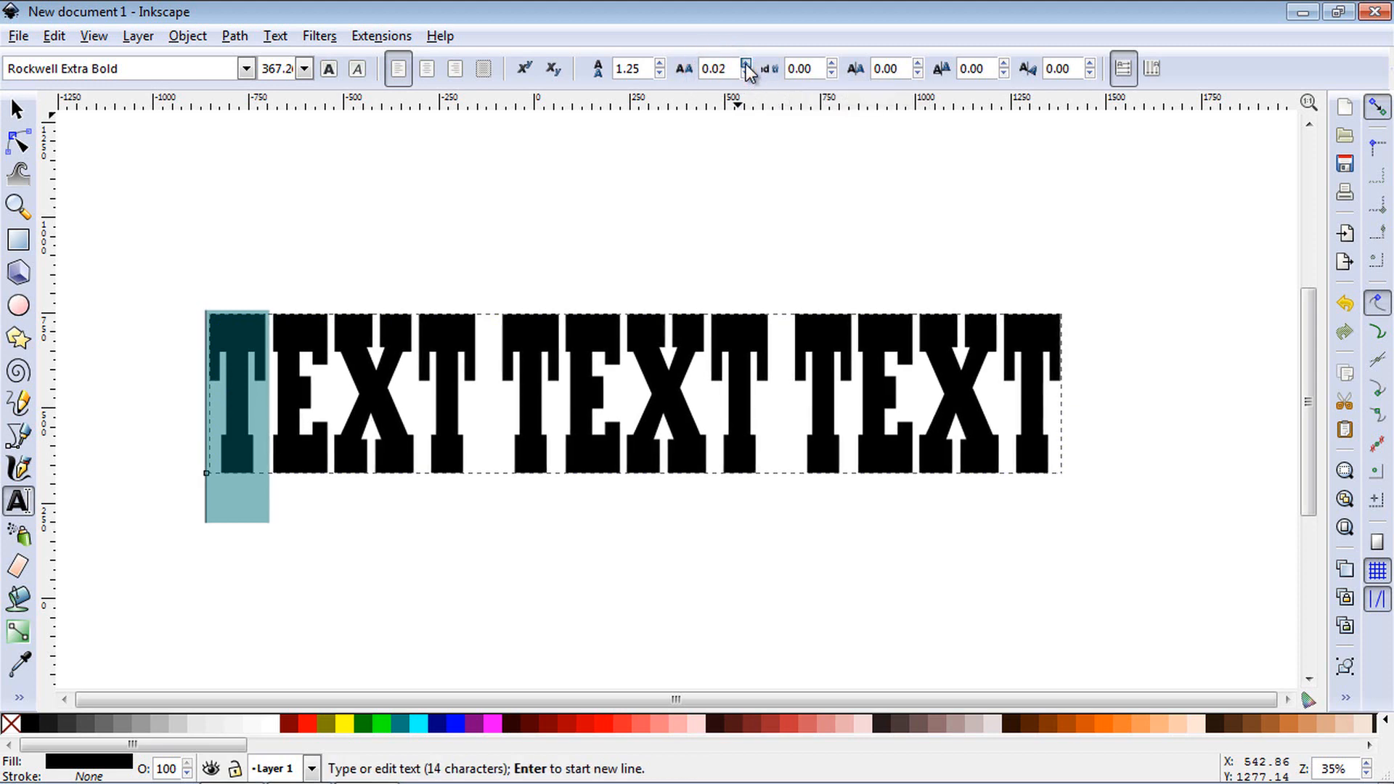
click(746, 64)
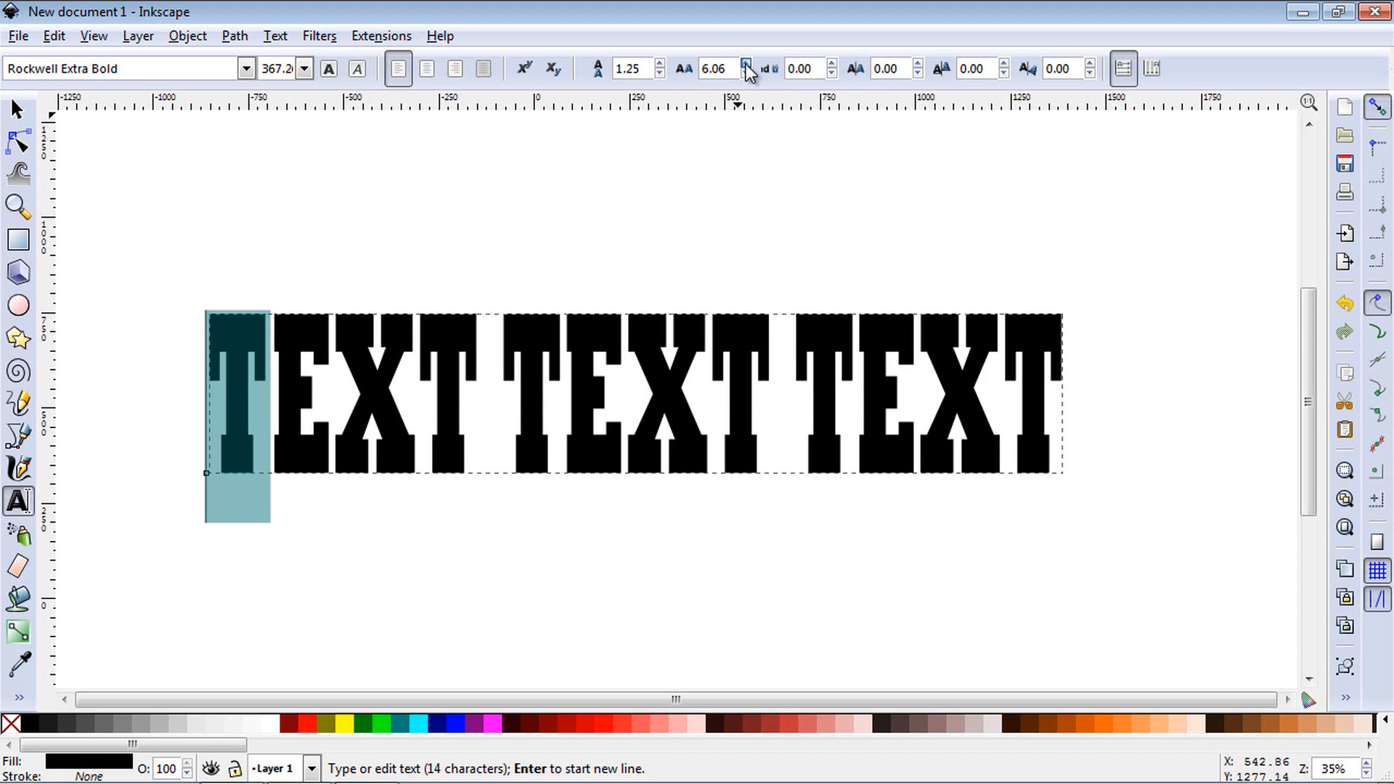
click(745, 82)
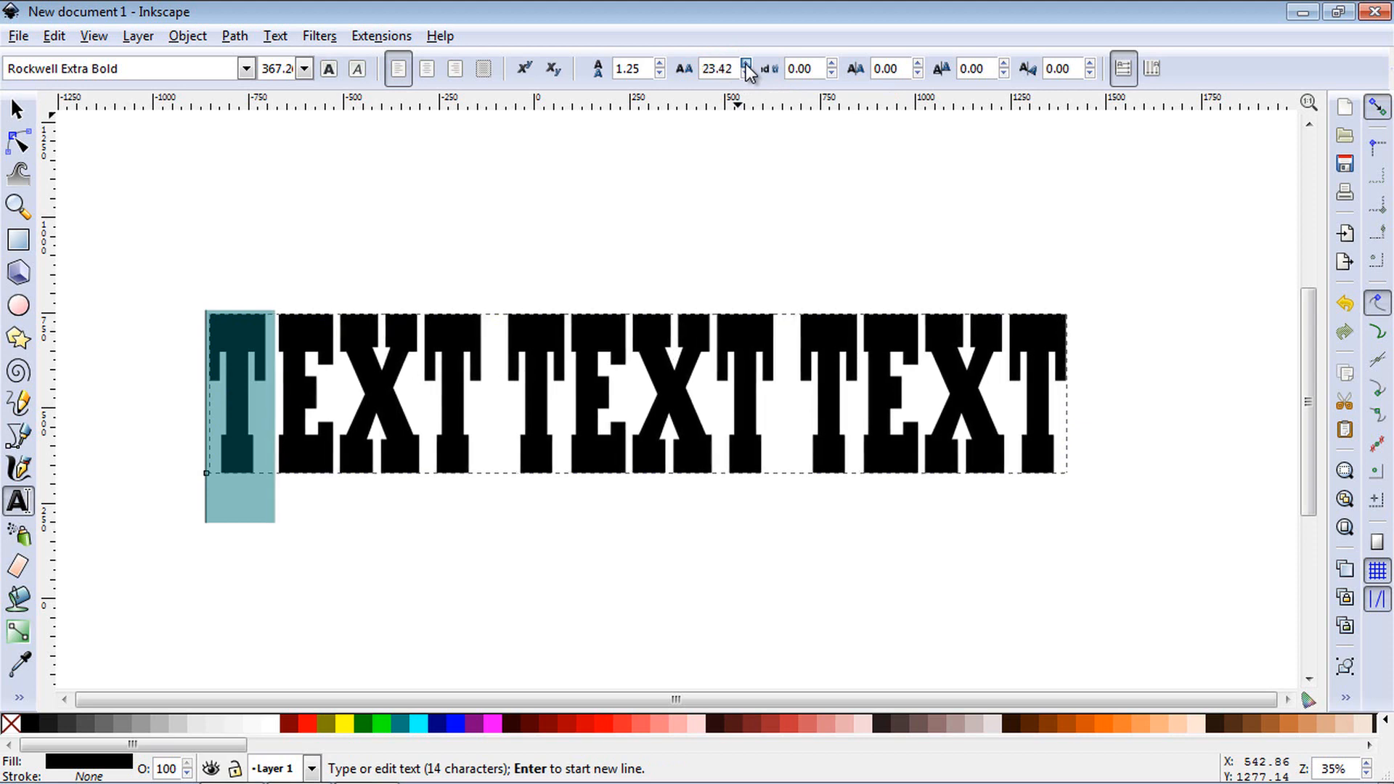
click(745, 66)
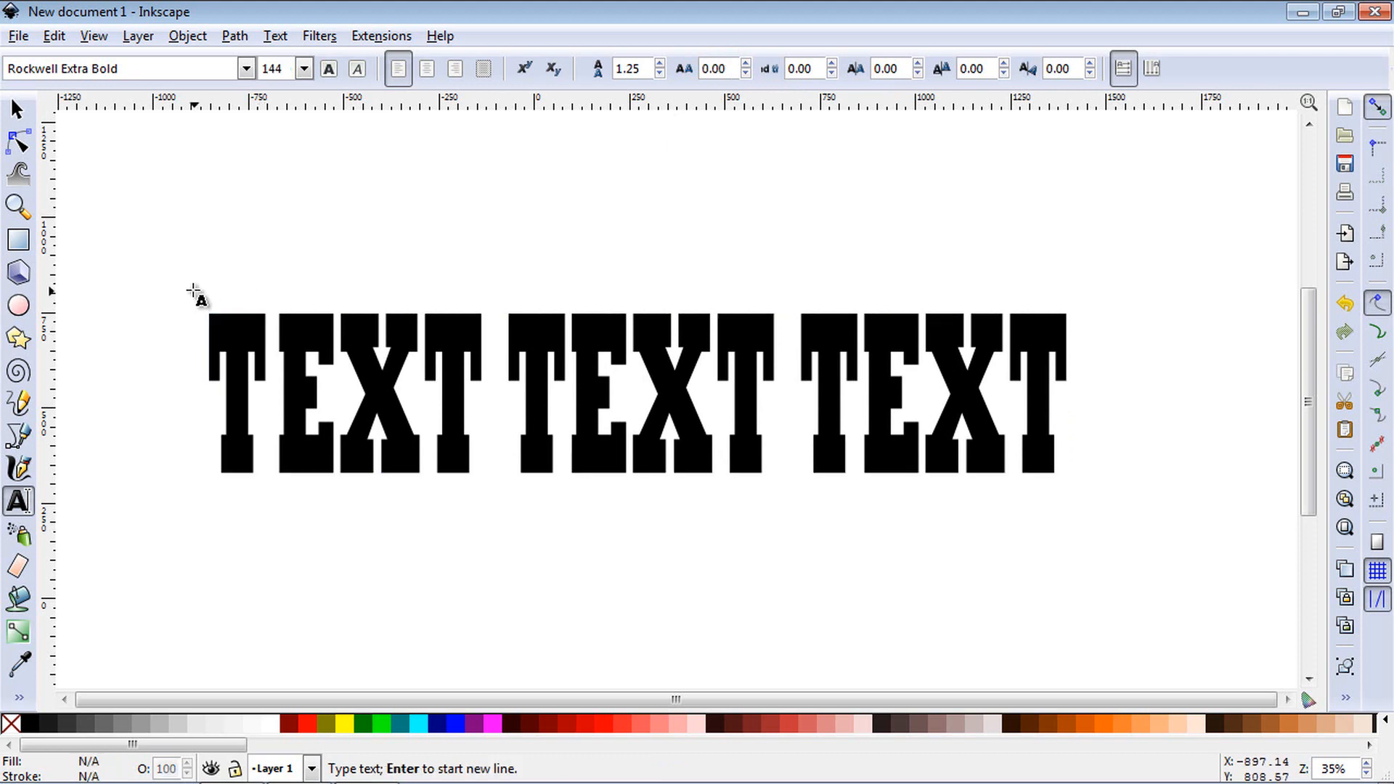
Select the first word TEXT and raise its letter spacing to about 36 px
click(193, 263)
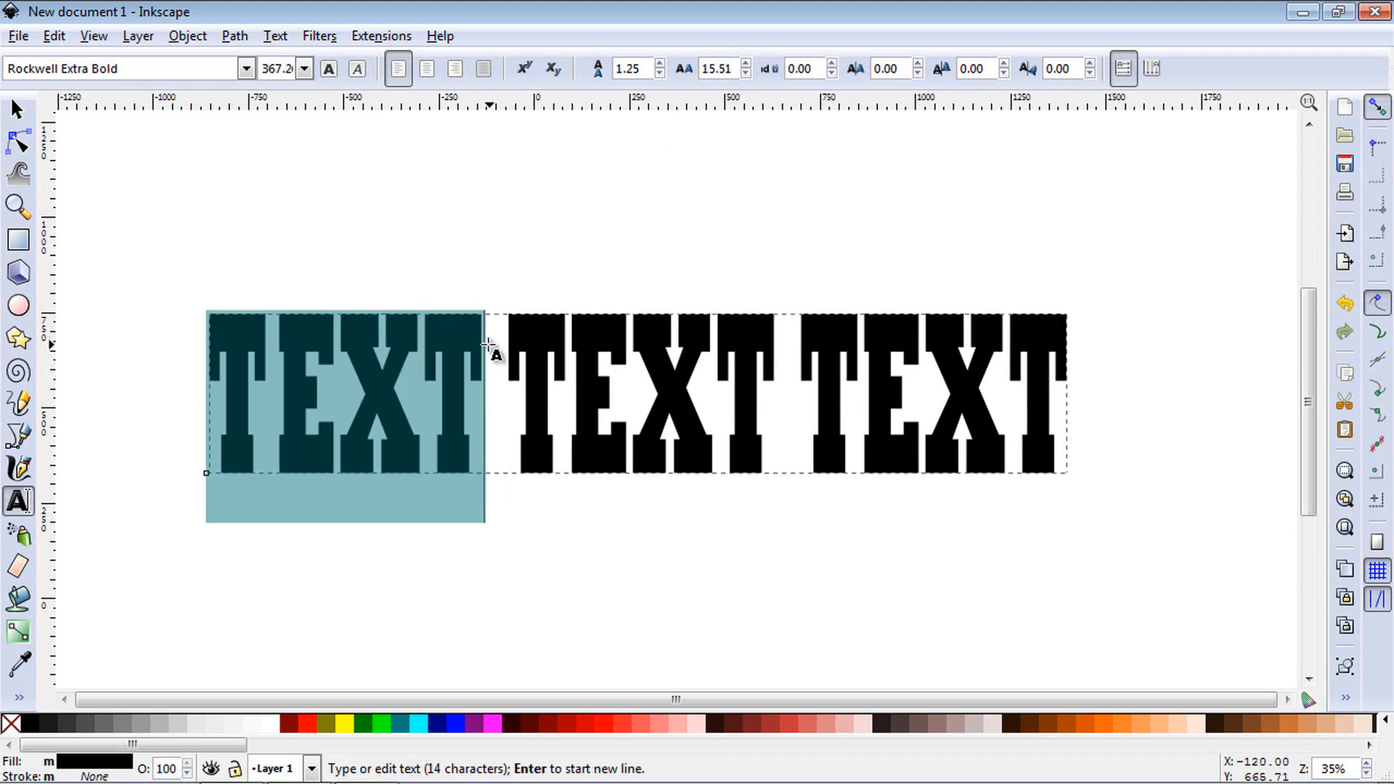
click(744, 62)
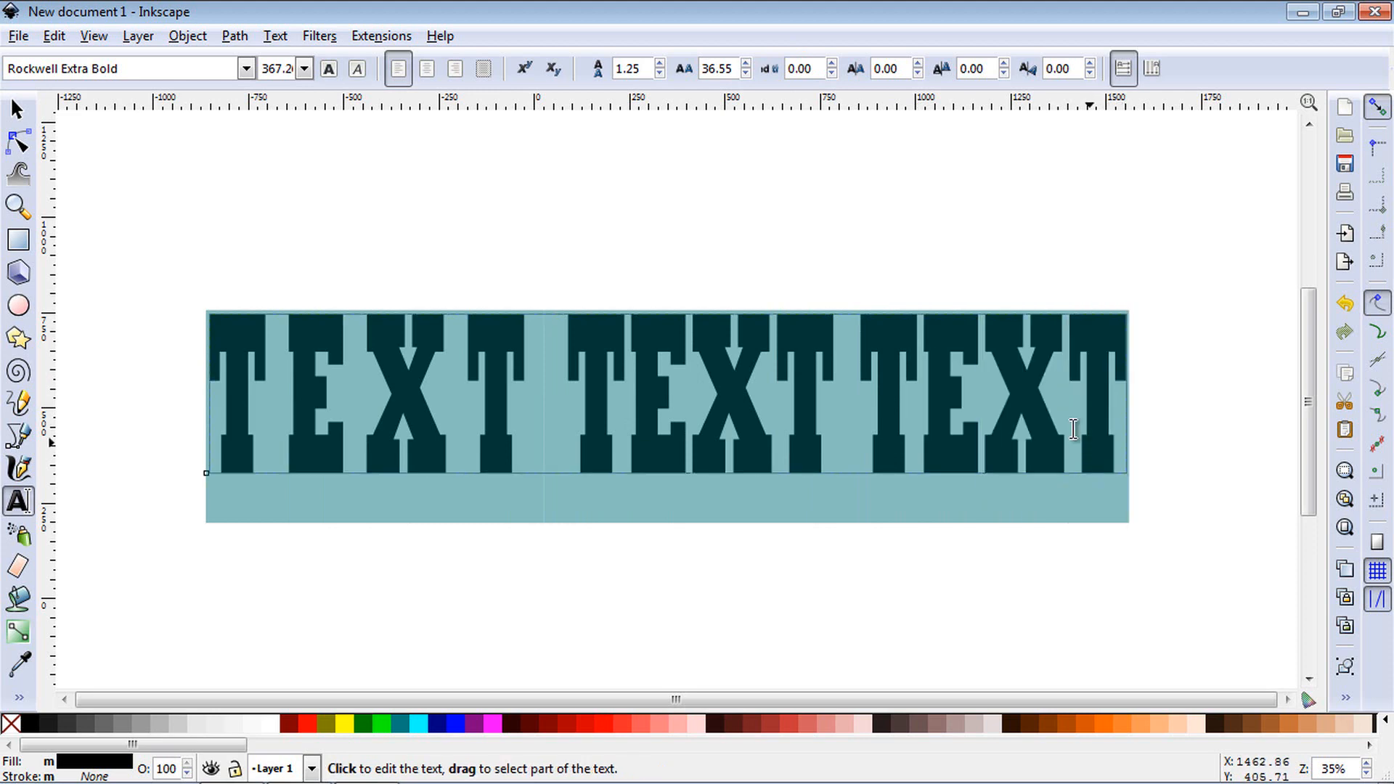
Raise the whole line's word spacing to about 17 px so the three words sit further apart
click(826, 64)
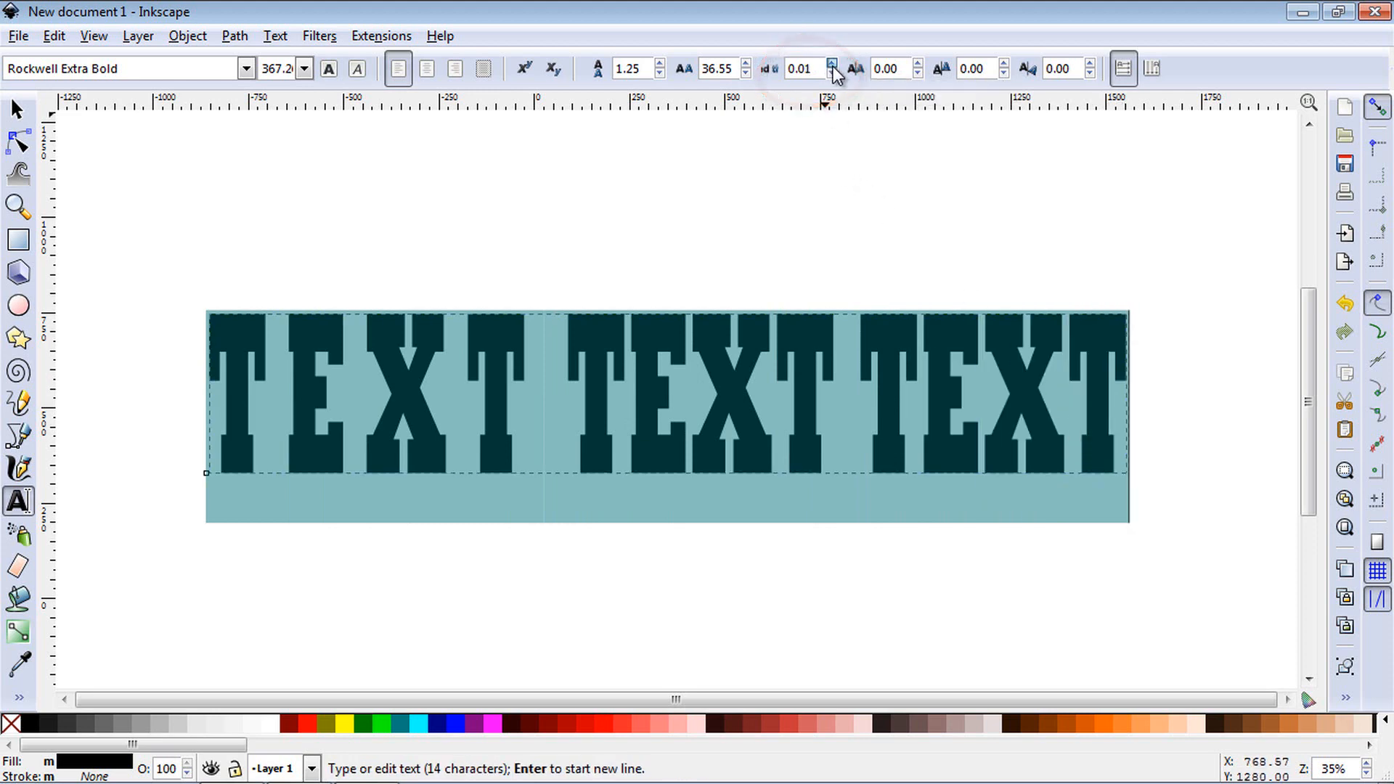
click(831, 64)
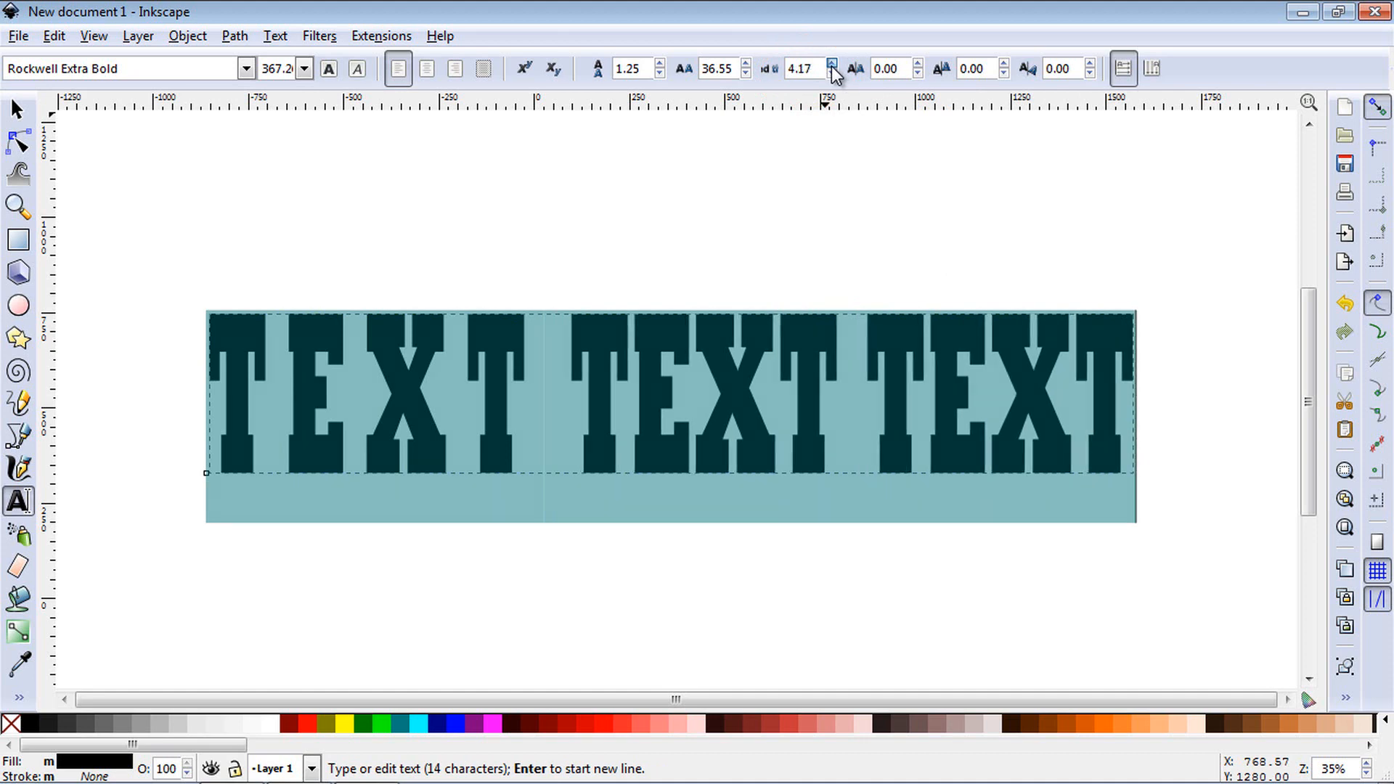
click(831, 64)
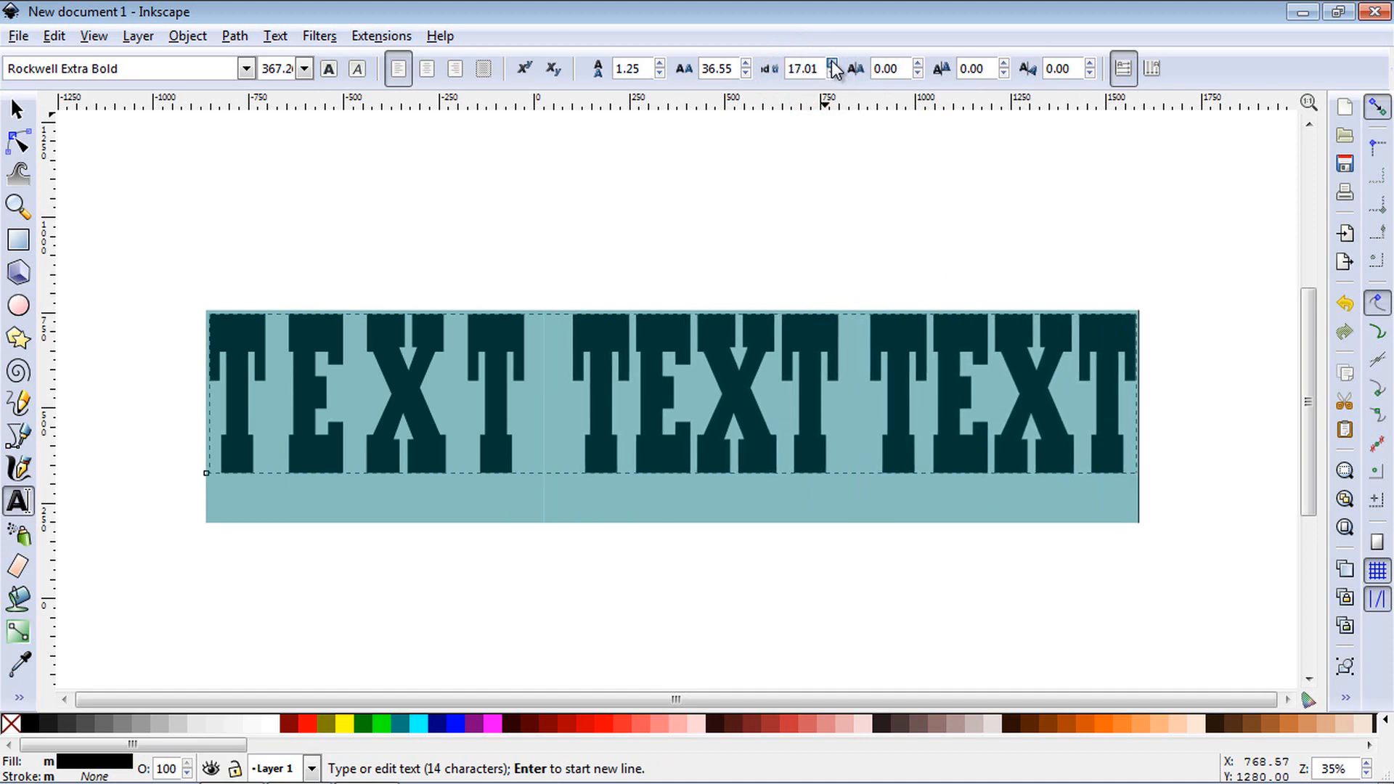